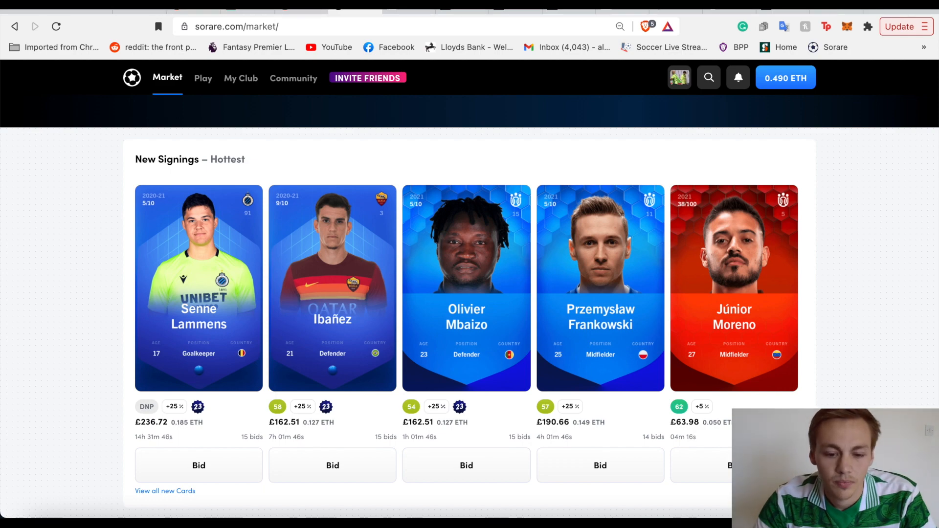
- Switch to the 2021–22 Europa Conference League article and return to its introduction
{"action": "left_click", "coordinate": [338, 26]}
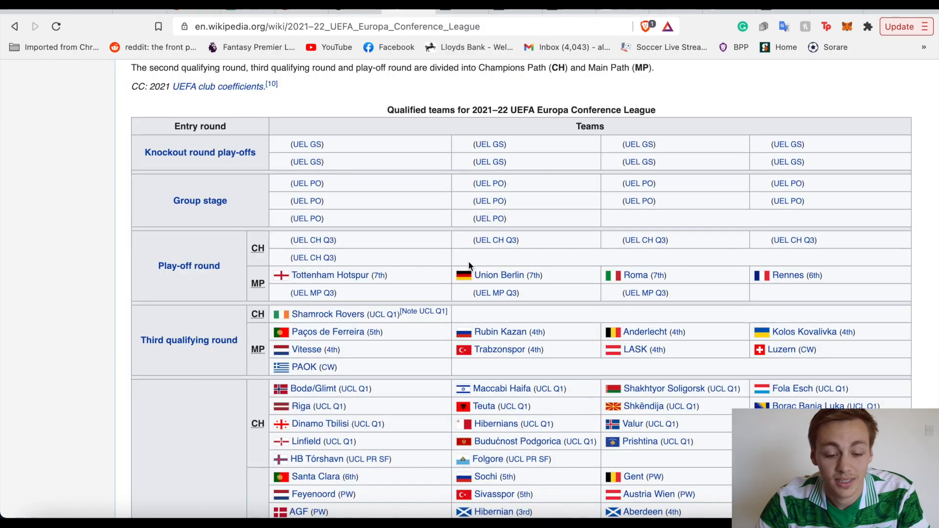
{"action": "scroll", "scroll_direction": "up", "scroll_amount": 3}
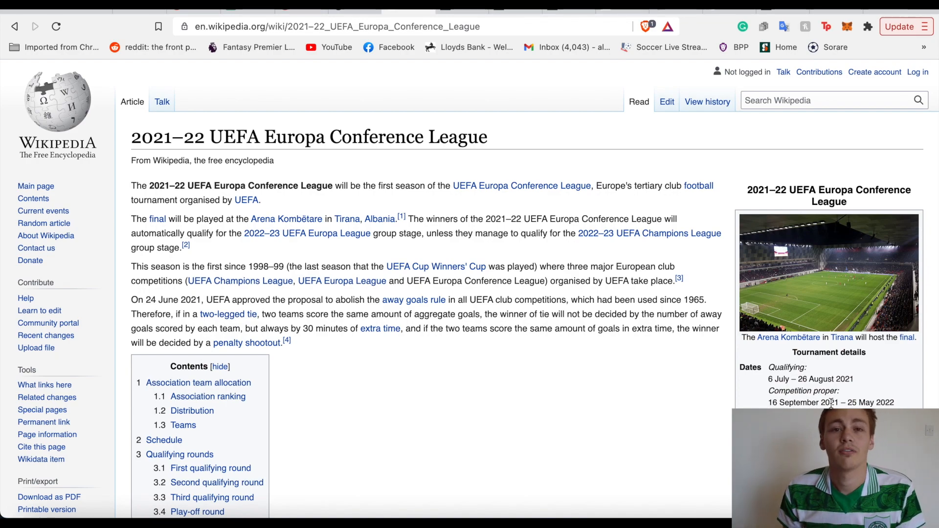
{"action": "mouse_move", "coordinate": [666, 370]}
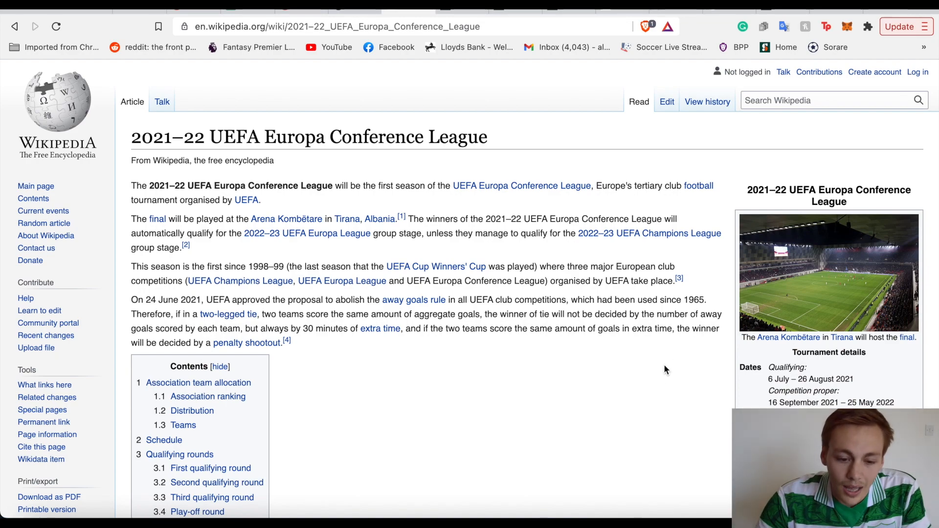
- Scroll past the association allocation section to the qualified teams table with Tottenham, Roma and Rennes
{"action": "scroll", "scroll_direction": "down", "scroll_amount": 3}
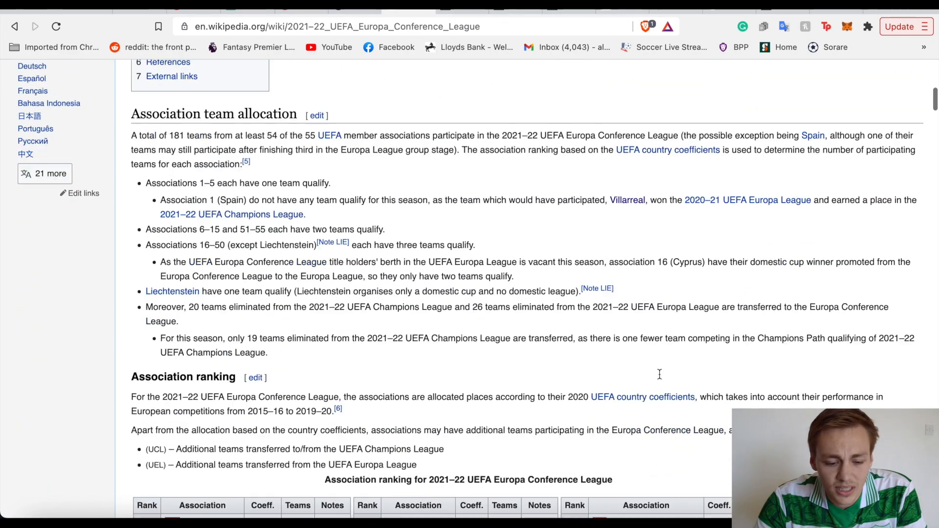
{"action": "scroll", "scroll_direction": "down", "scroll_amount": 3}
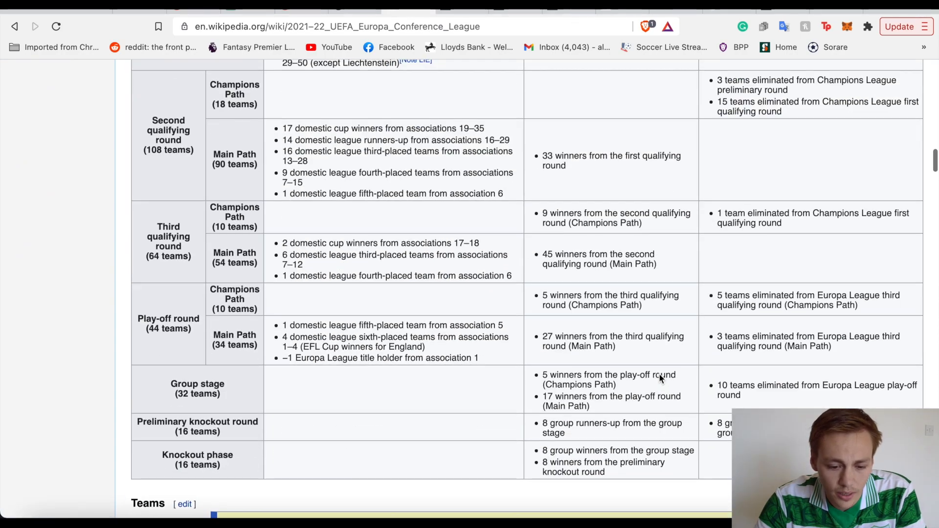
{"action": "scroll", "scroll_direction": "down", "scroll_amount": 3}
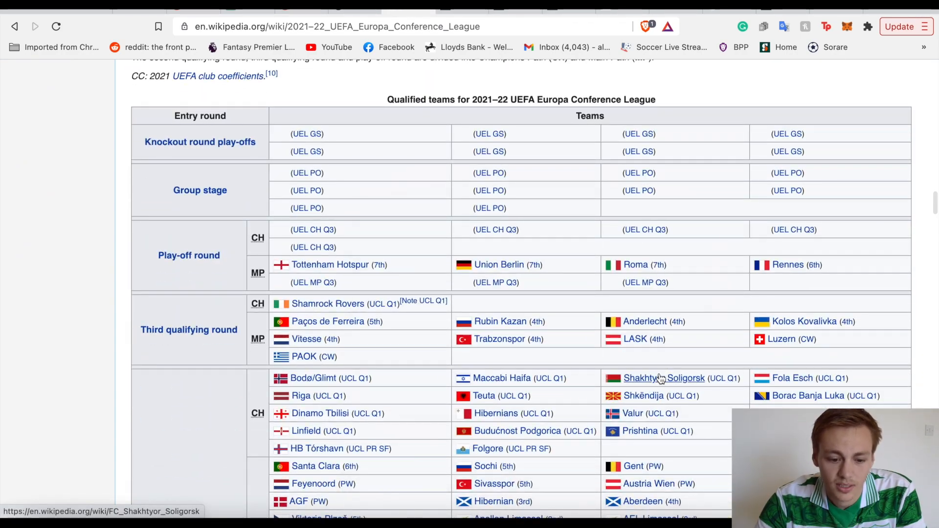
{"action": "mouse_move", "coordinate": [211, 268]}
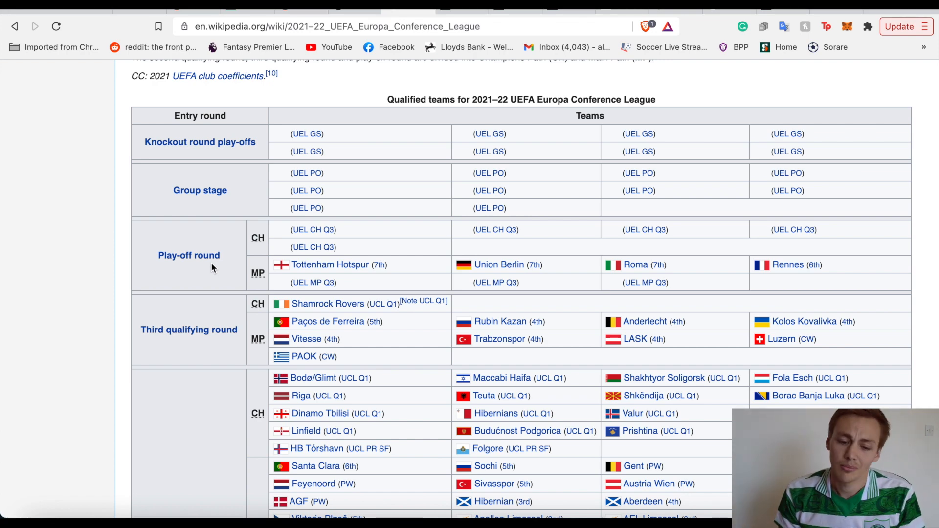
{"action": "mouse_move", "coordinate": [262, 147]}
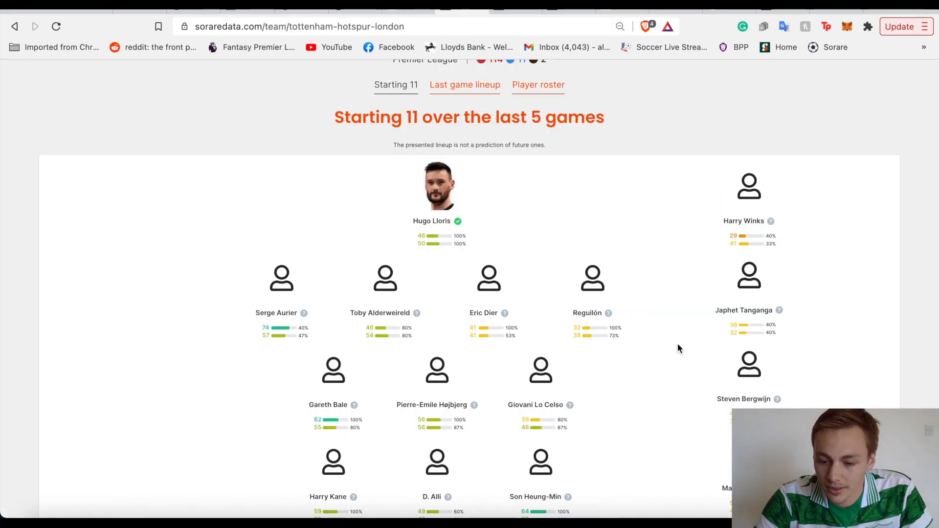
- Scroll Tottenham Hotspur's team page to its starting eleven over the last five games
{"action": "scroll", "scroll_direction": "down", "scroll_amount": 3}
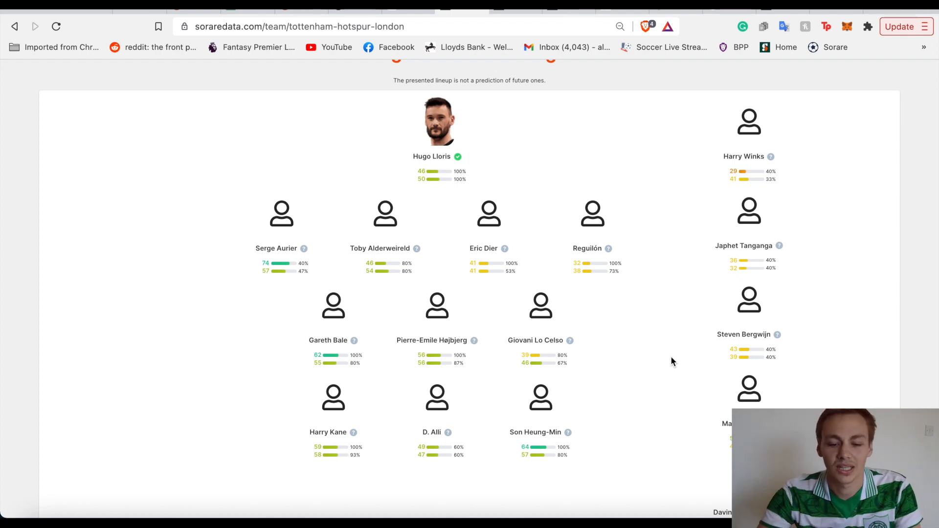
{"action": "mouse_move", "coordinate": [552, 154]}
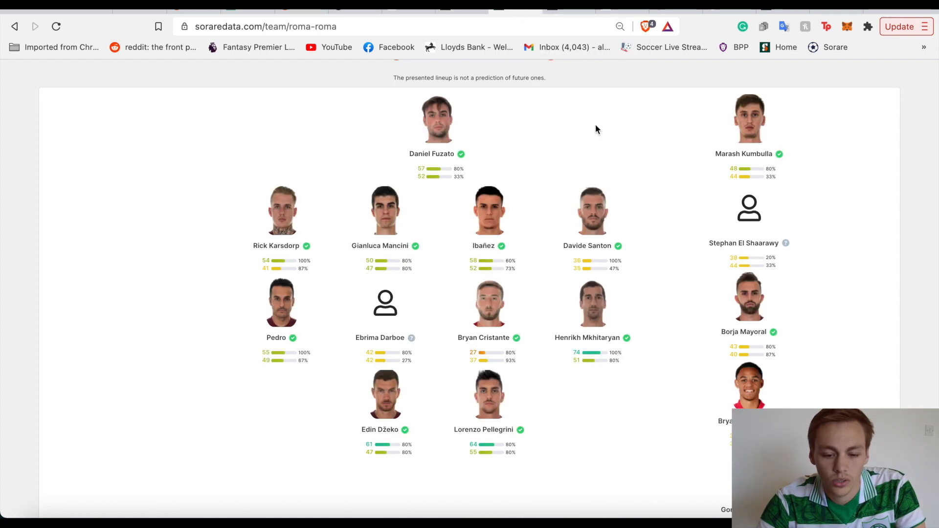
{"action": "mouse_move", "coordinate": [663, 220]}
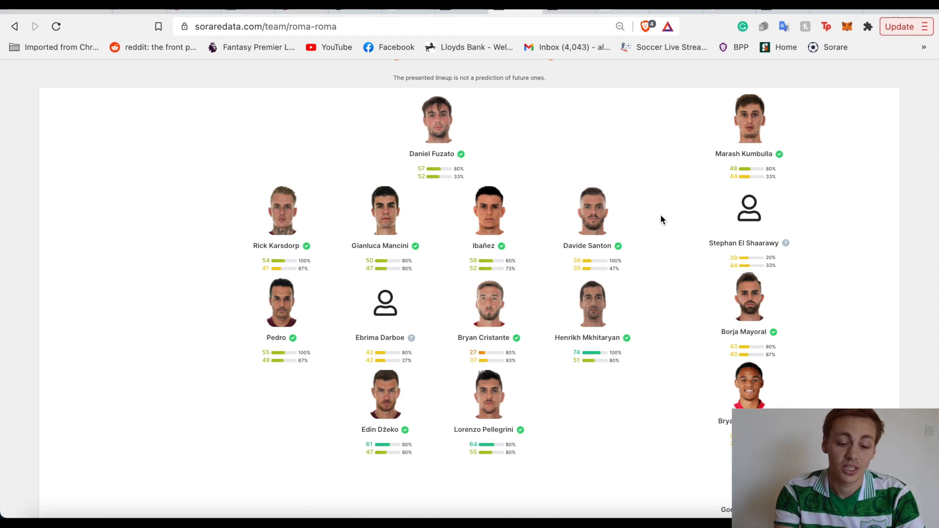
{"action": "mouse_move", "coordinate": [451, 269]}
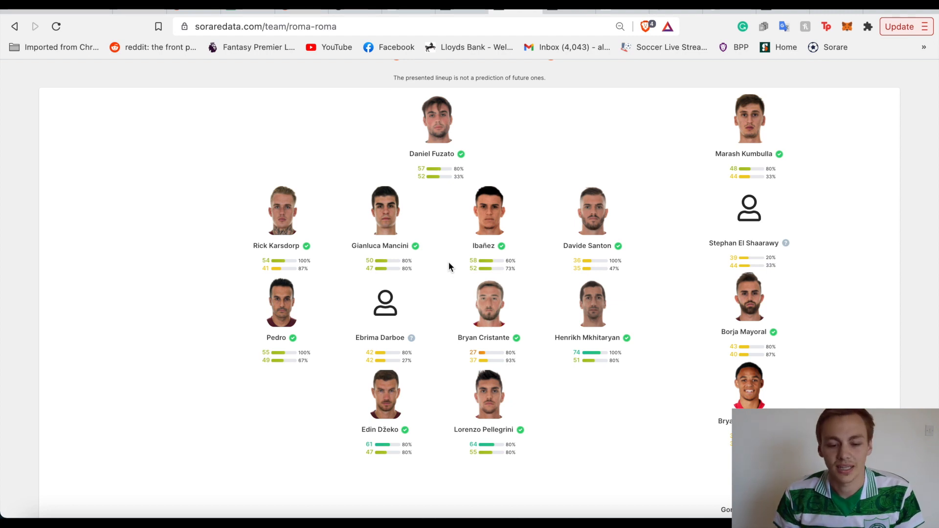
{"action": "mouse_move", "coordinate": [457, 295]}
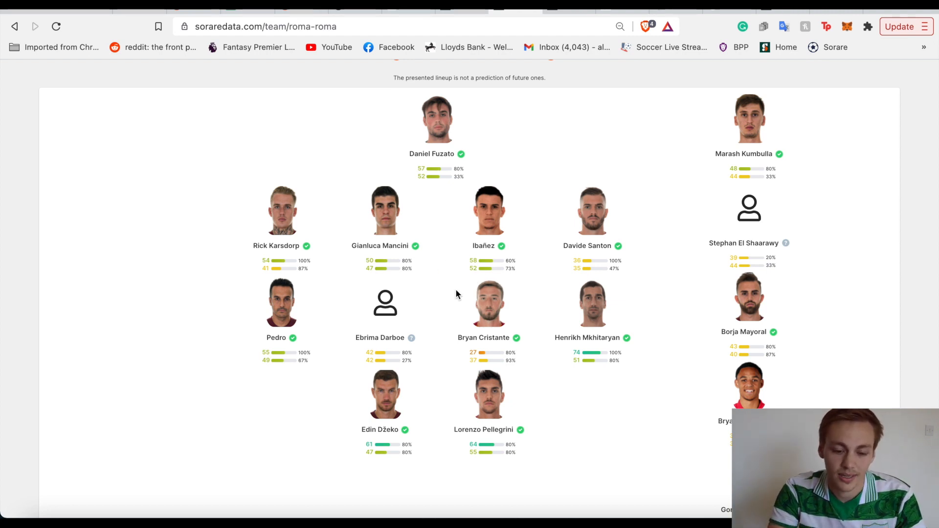
{"action": "mouse_move", "coordinate": [439, 291]}
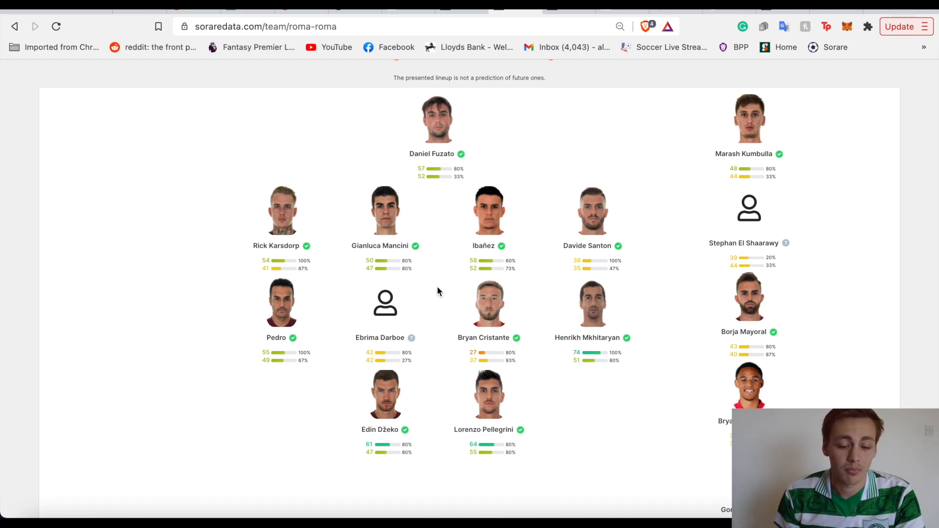
{"action": "mouse_move", "coordinate": [445, 283]}
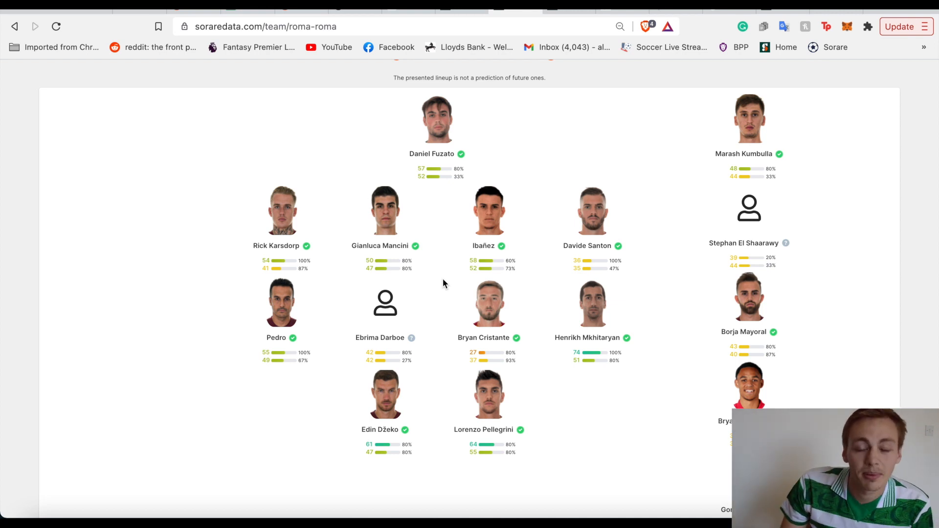
{"action": "mouse_move", "coordinate": [535, 334]}
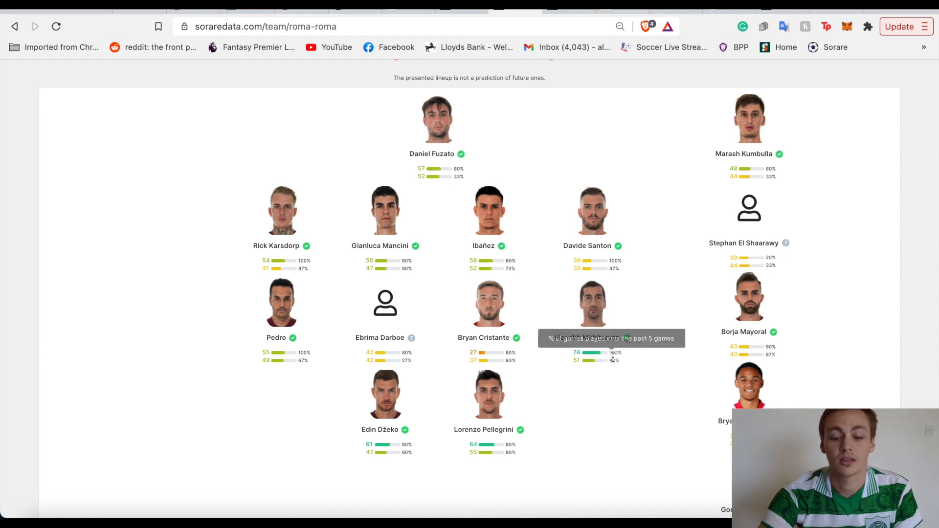
{"action": "mouse_move", "coordinate": [655, 405]}
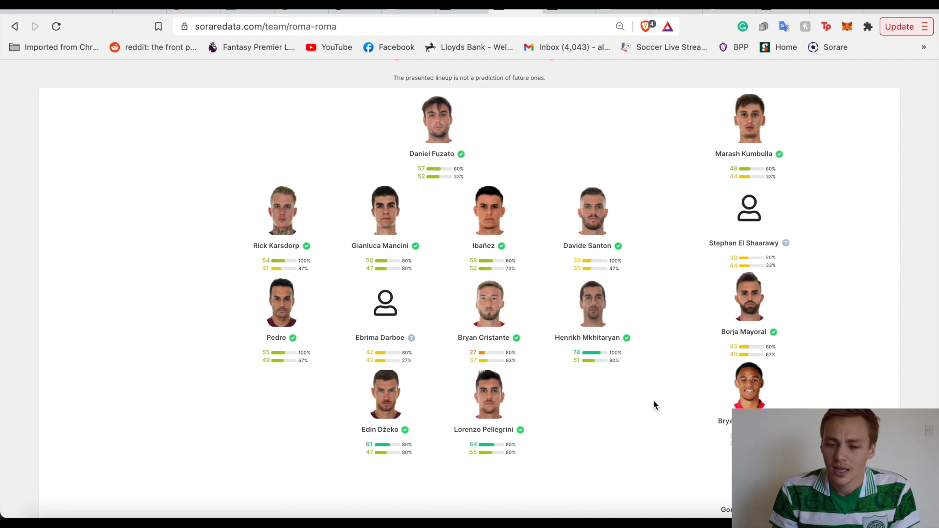
{"action": "mouse_move", "coordinate": [488, 246]}
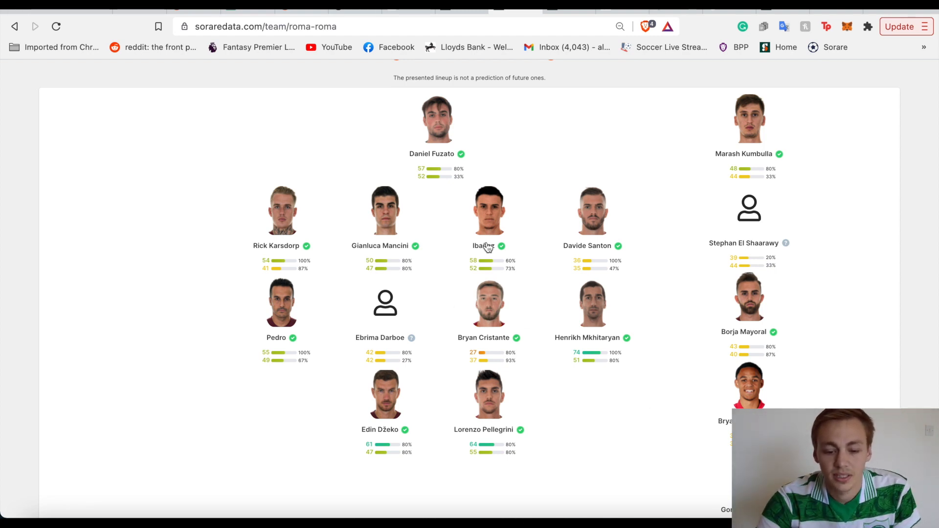
{"action": "mouse_move", "coordinate": [575, 341]}
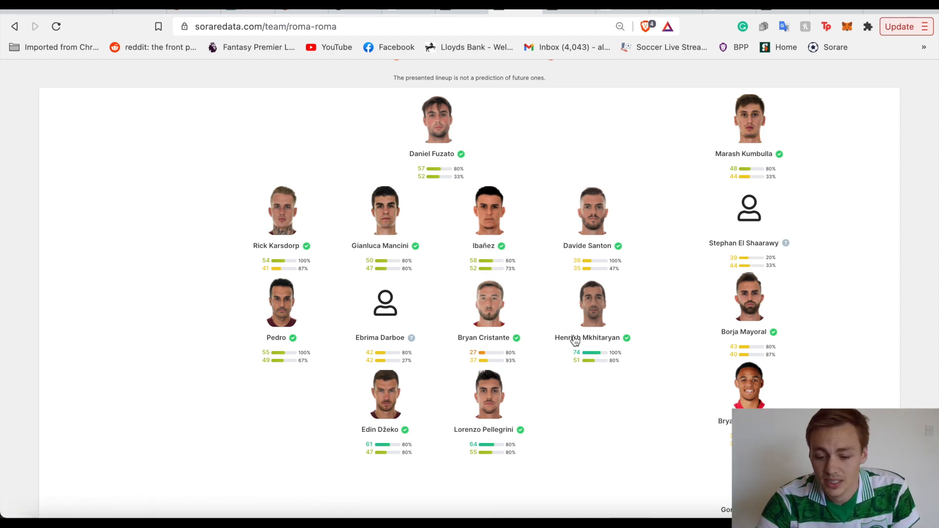
- Browse Rennes' starting eleven and reach Jeremy Doku's player page with his rare-card price graph
{"action": "scroll", "scroll_direction": "down", "scroll_amount": 3}
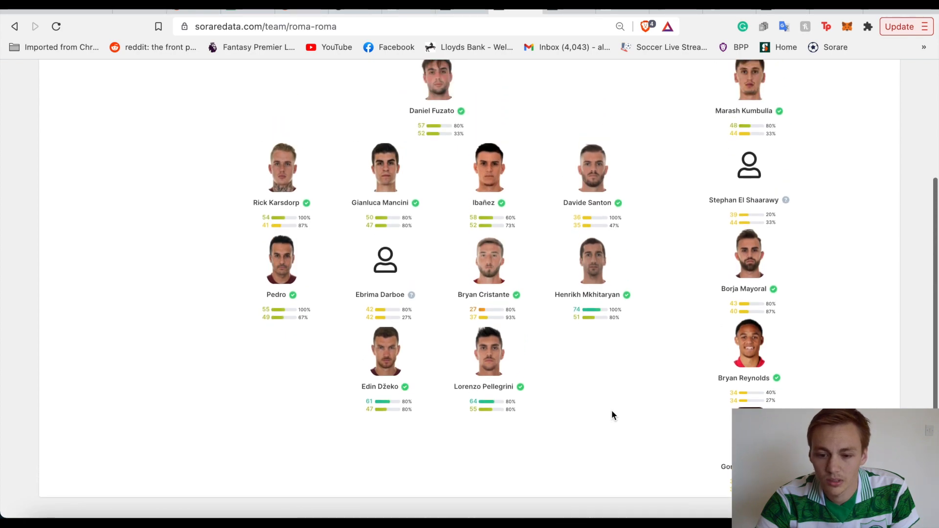
{"action": "scroll", "scroll_direction": "up", "scroll_amount": 3}
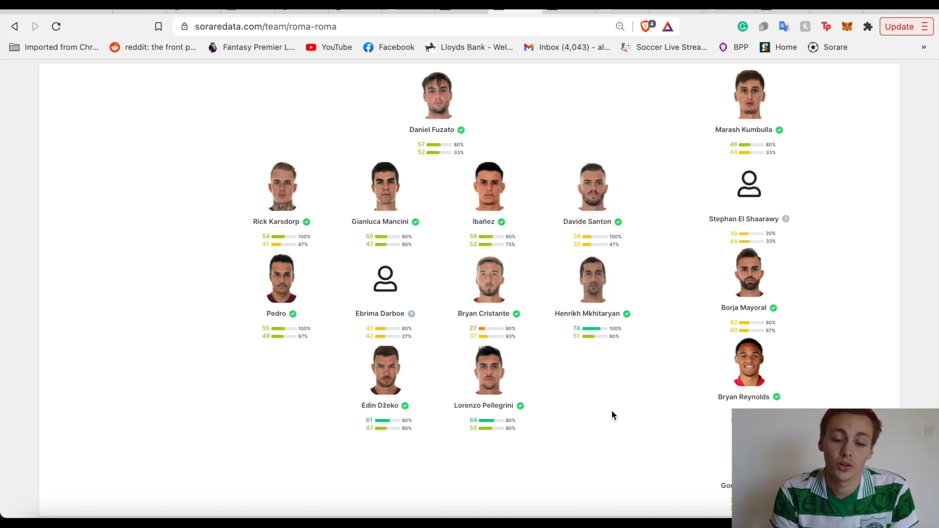
{"action": "mouse_move", "coordinate": [553, 127]}
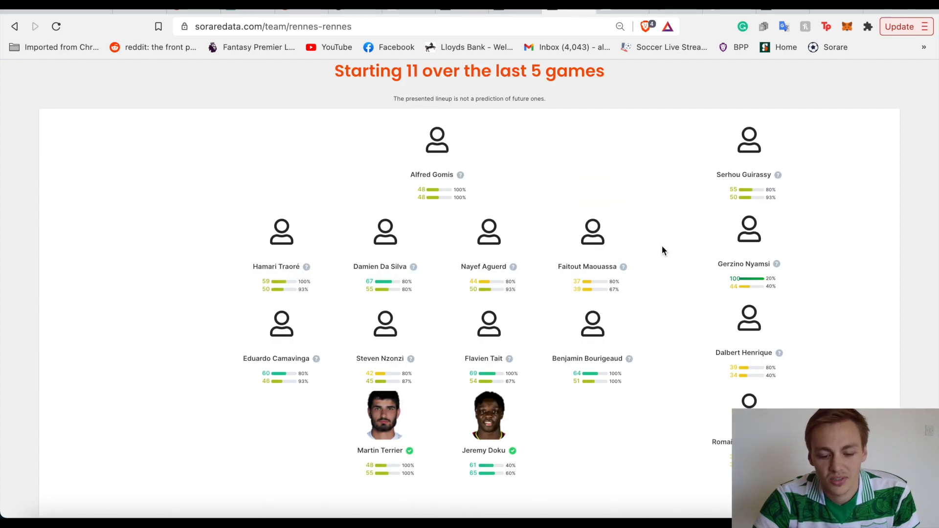
{"action": "scroll", "scroll_direction": "up", "scroll_amount": 3}
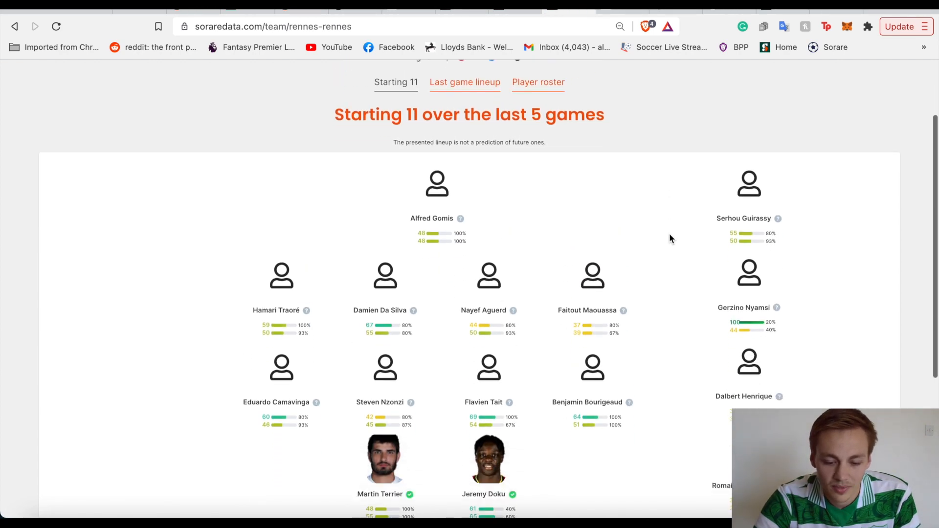
{"action": "scroll", "scroll_direction": "down", "scroll_amount": 3}
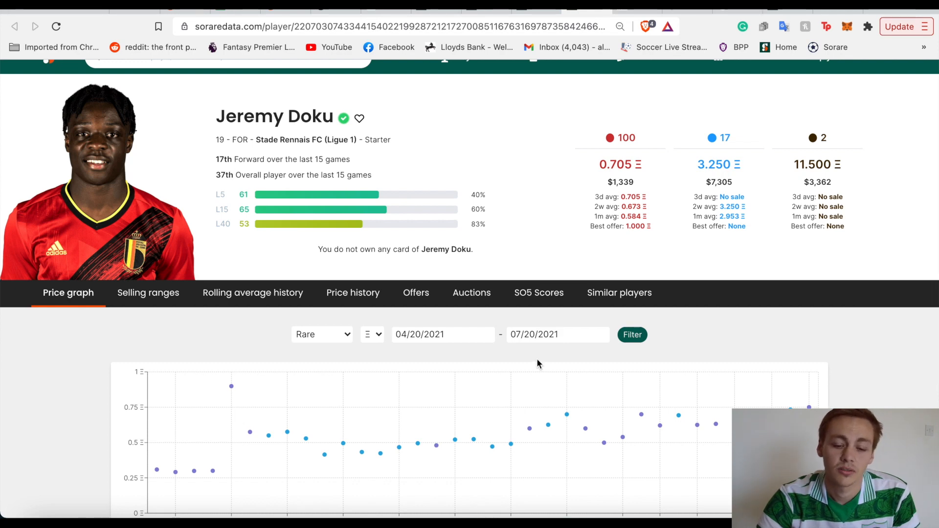
- Review Jeremy Doku's past-year SO5 score chart before his rare-card price history
{"action": "left_click", "coordinate": [538, 293]}
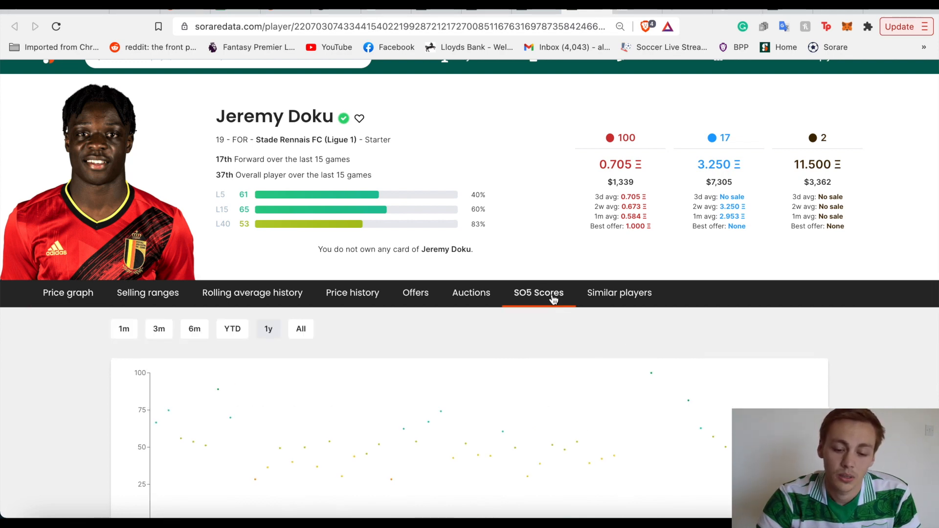
{"action": "scroll", "scroll_direction": "down", "scroll_amount": 3}
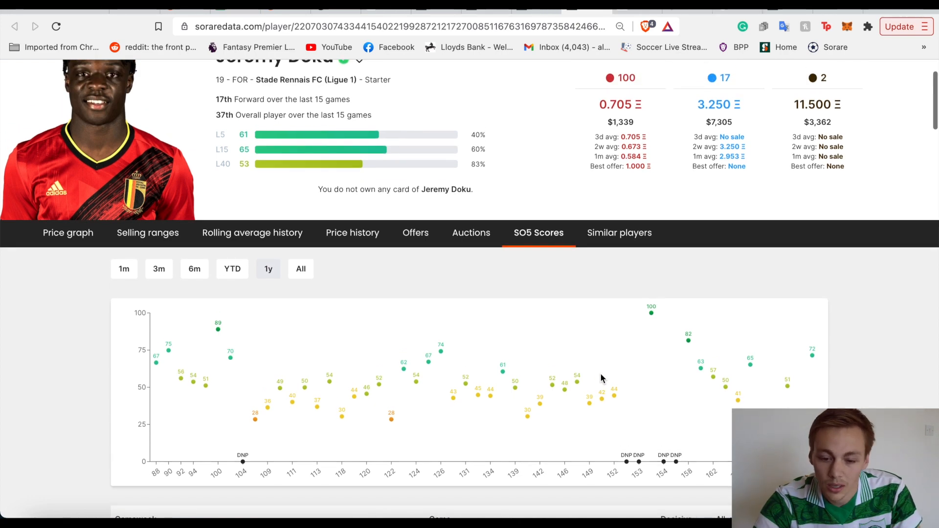
{"action": "scroll", "scroll_direction": "up", "scroll_amount": 3}
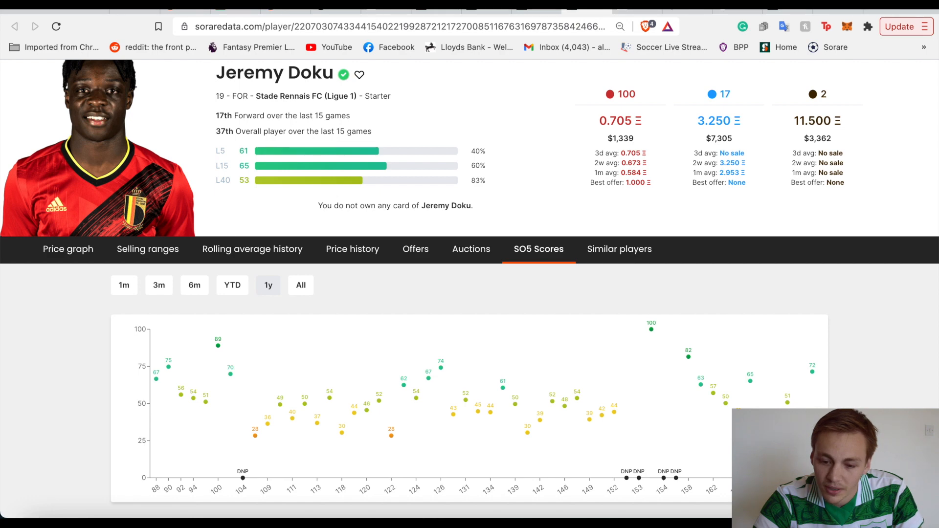
{"action": "scroll", "scroll_direction": "up", "scroll_amount": 3}
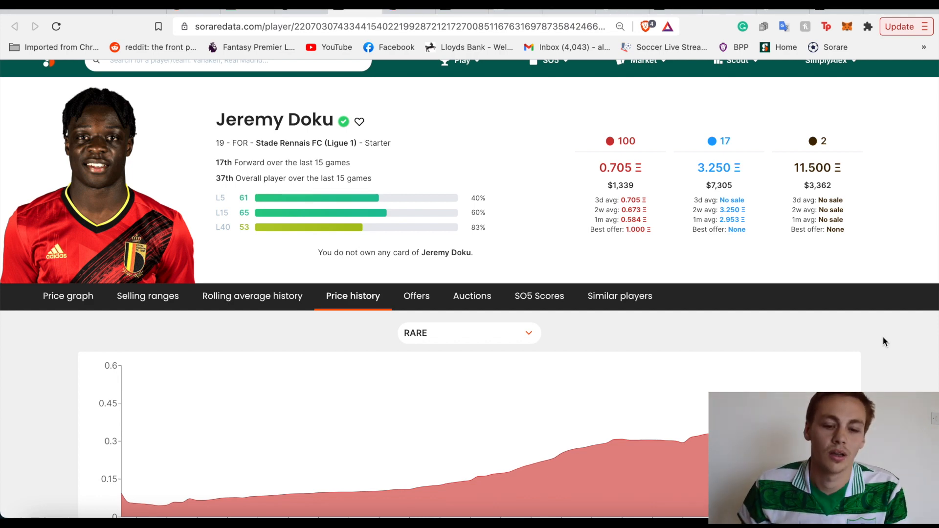
{"action": "mouse_move", "coordinate": [529, 149]}
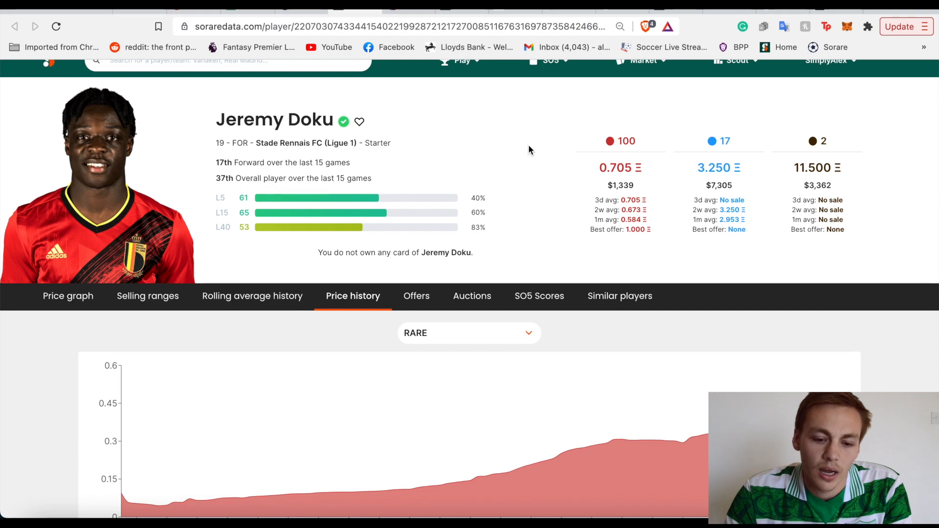
{"action": "mouse_move", "coordinate": [510, 170]}
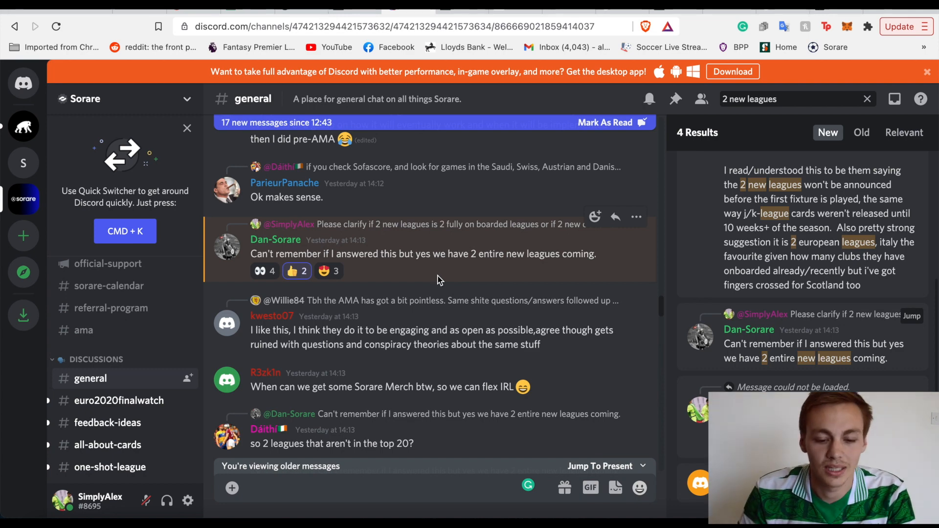
- Read the Discord general-channel replies about which of the two new leagues is already covered
{"action": "scroll", "scroll_direction": "down", "scroll_amount": 3}
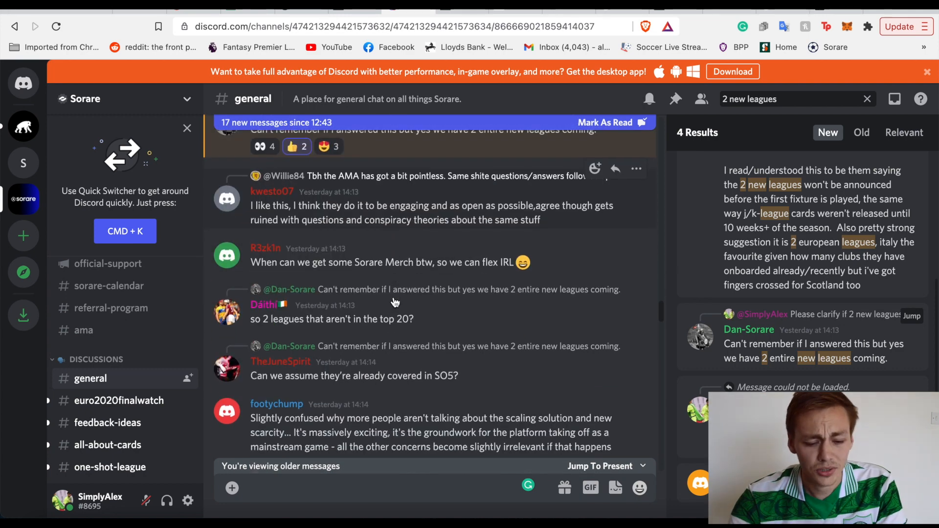
{"action": "scroll", "scroll_direction": "down", "scroll_amount": 3}
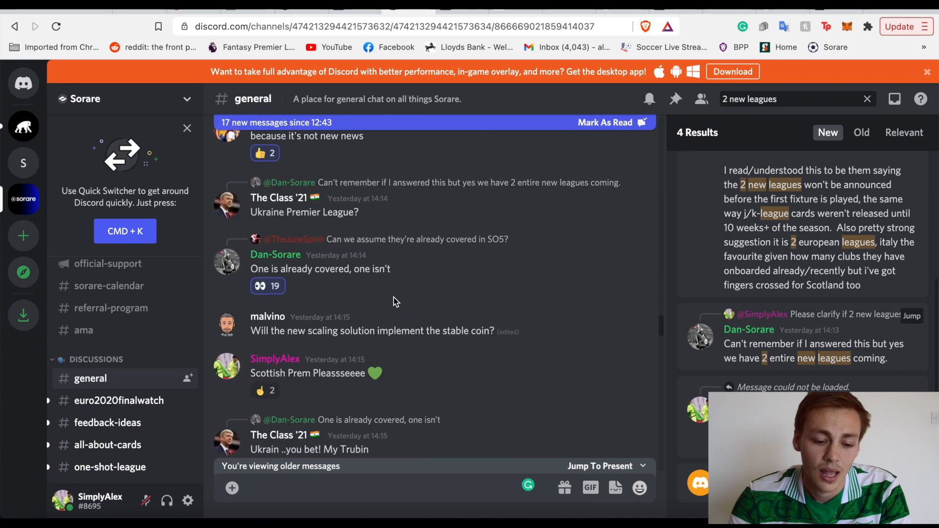
{"action": "scroll", "scroll_direction": "down", "scroll_amount": 3}
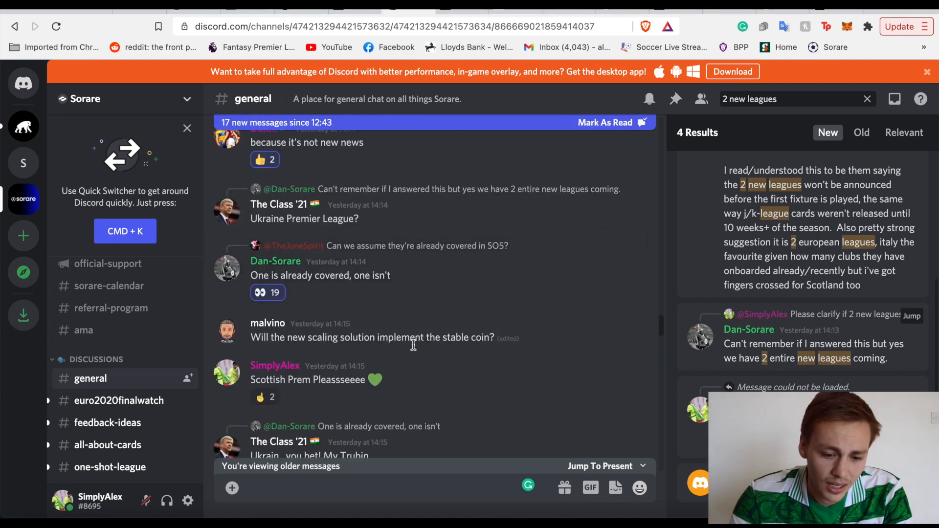
{"action": "mouse_move", "coordinate": [384, 263]}
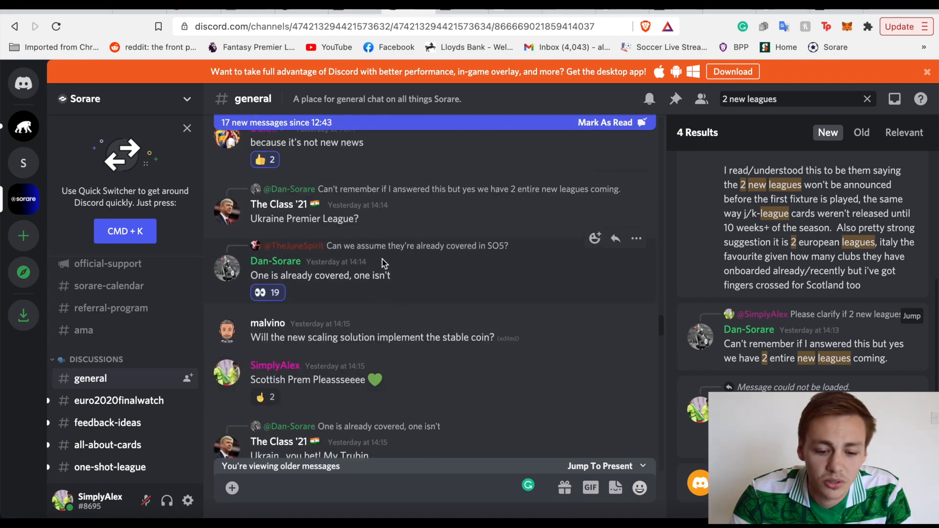
{"action": "mouse_move", "coordinate": [424, 268]}
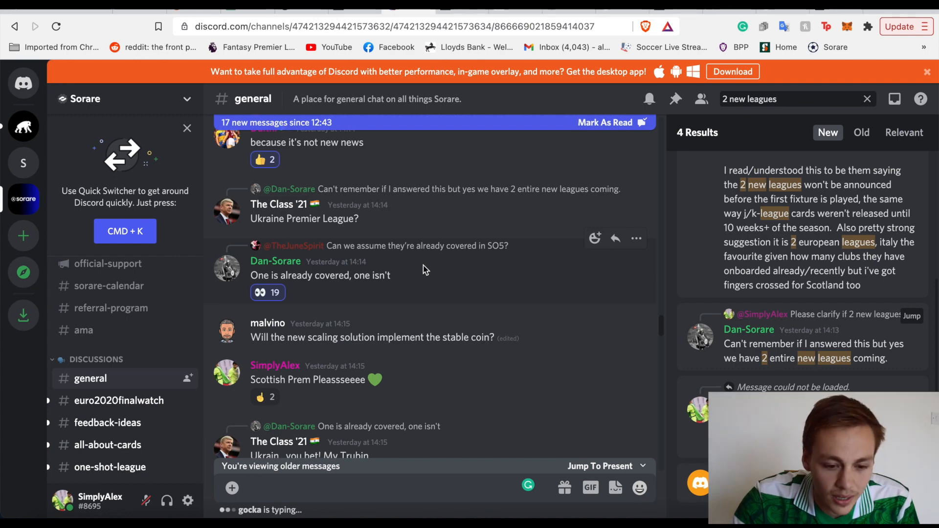
{"action": "scroll", "scroll_direction": "up", "scroll_amount": 3}
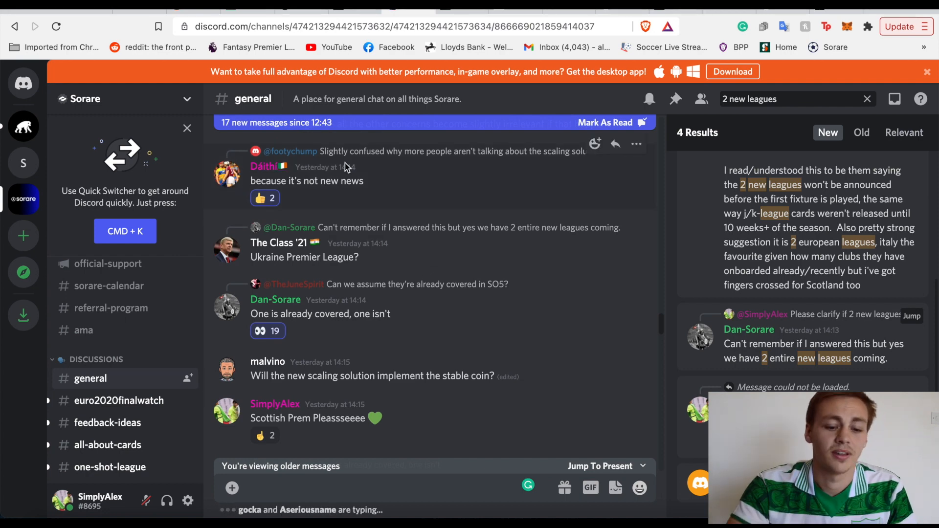
{"action": "mouse_move", "coordinate": [395, 196]}
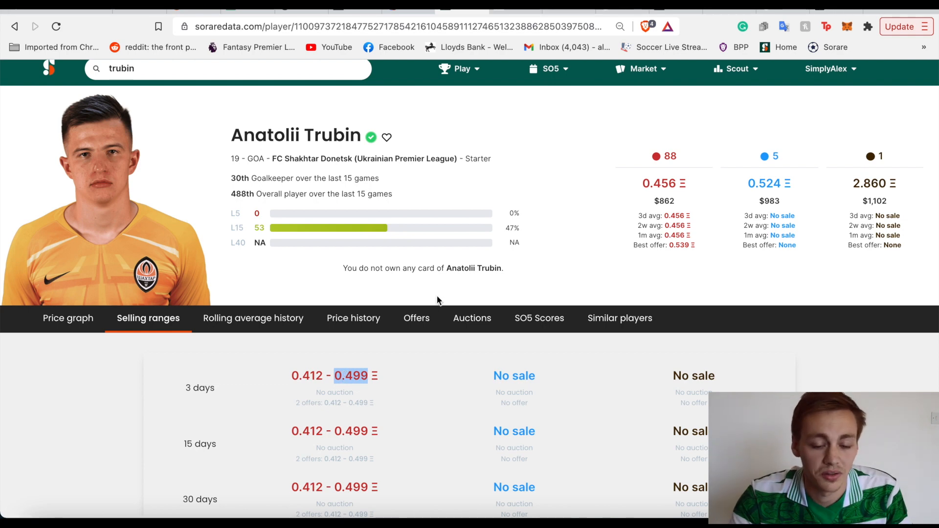
{"action": "mouse_move", "coordinate": [540, 227]}
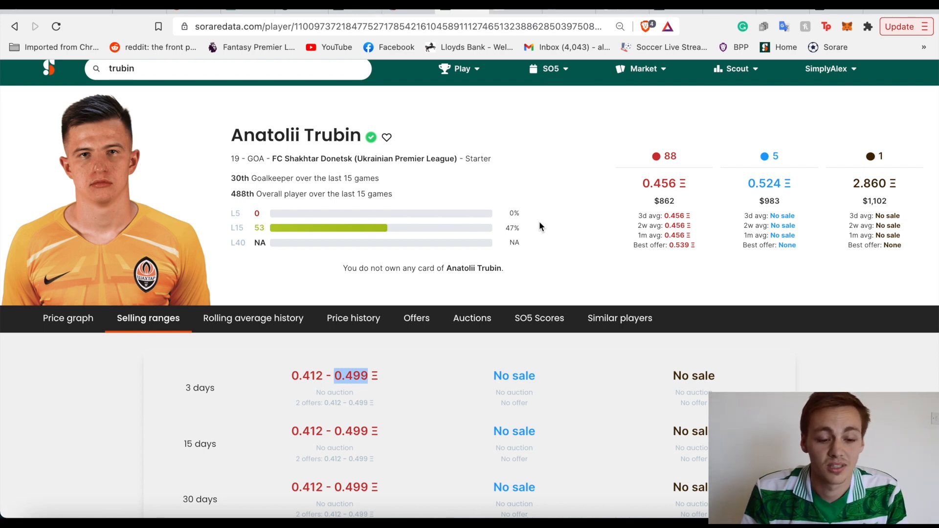
{"action": "mouse_move", "coordinate": [538, 224]}
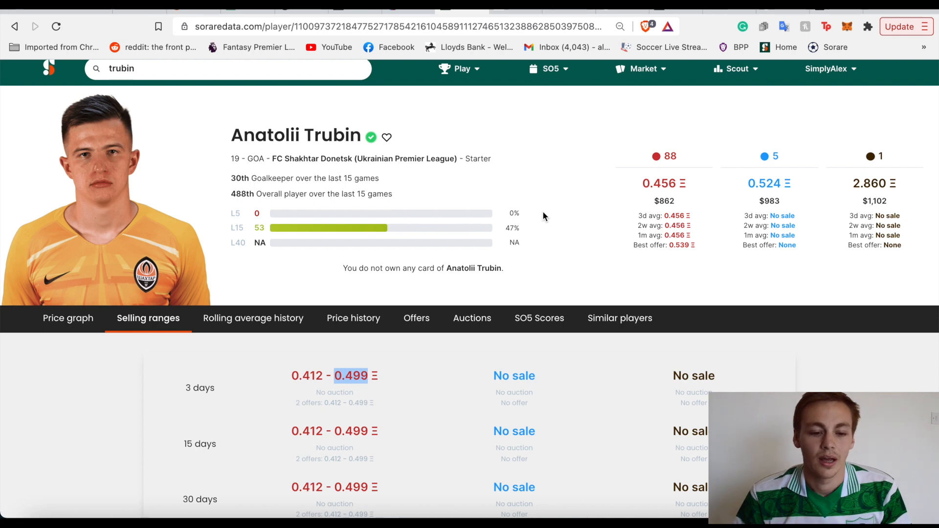
{"action": "mouse_move", "coordinate": [545, 93]}
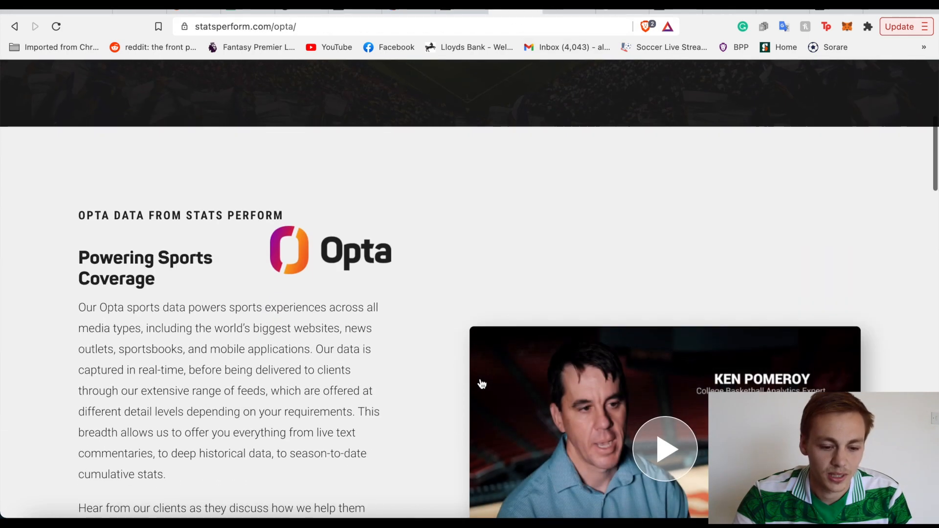
- Look through the Opta data page and the Stats Perform homepage's industry options and AI section
{"action": "scroll", "scroll_direction": "down", "scroll_amount": 3}
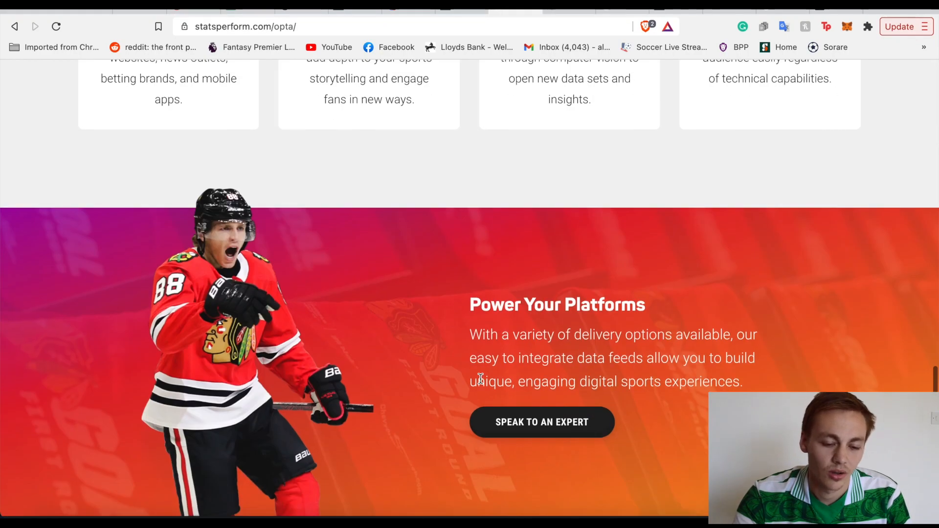
{"action": "scroll", "scroll_direction": "up", "scroll_amount": 3}
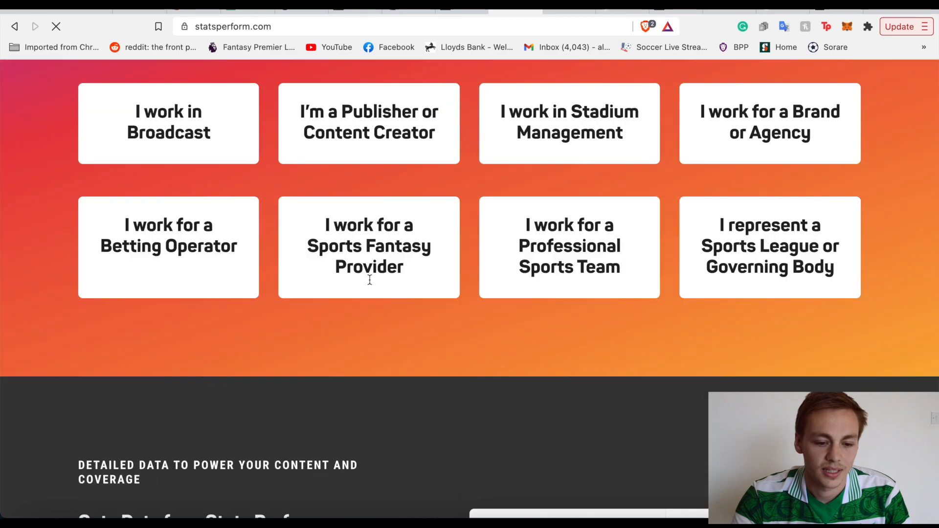
{"action": "scroll", "scroll_direction": "down", "scroll_amount": 3}
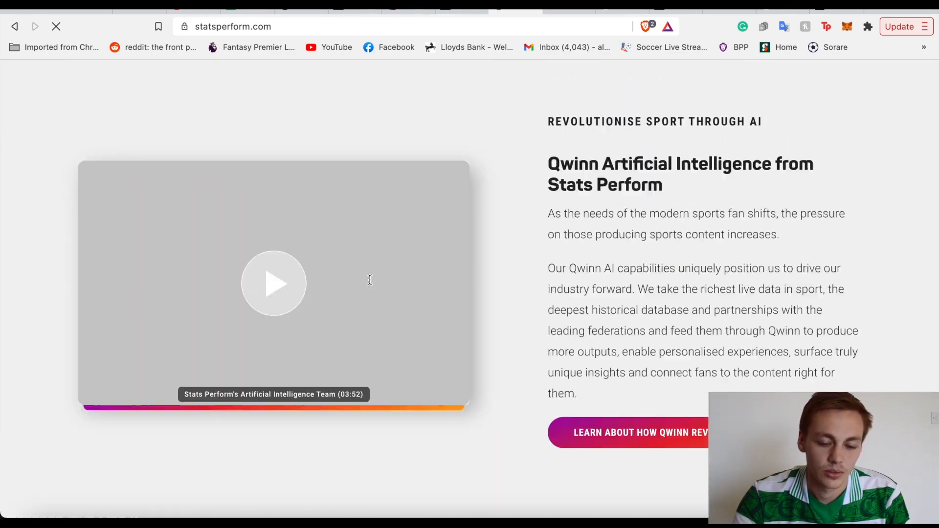